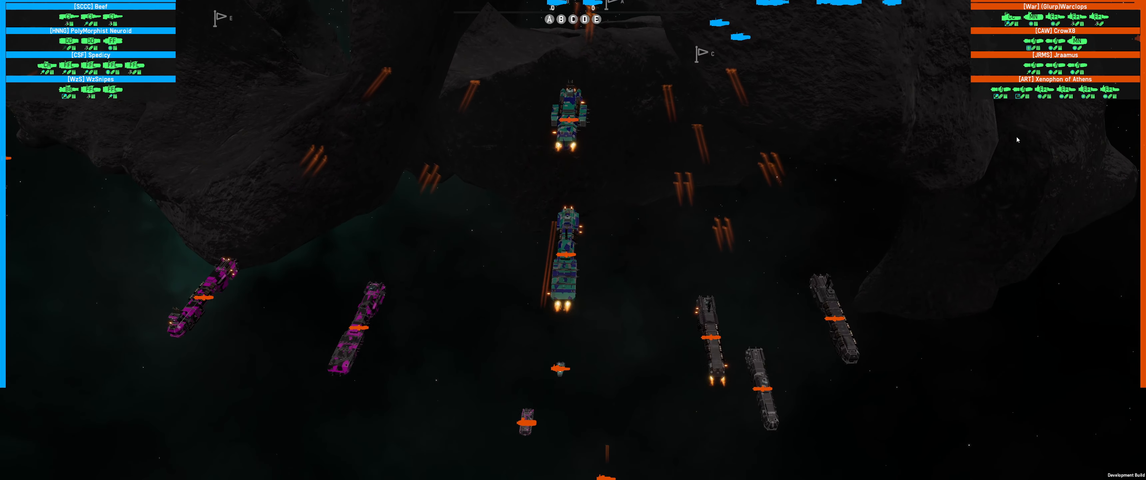
- Pause the battle and look over the gameplay options in Settings
click(569, 253)
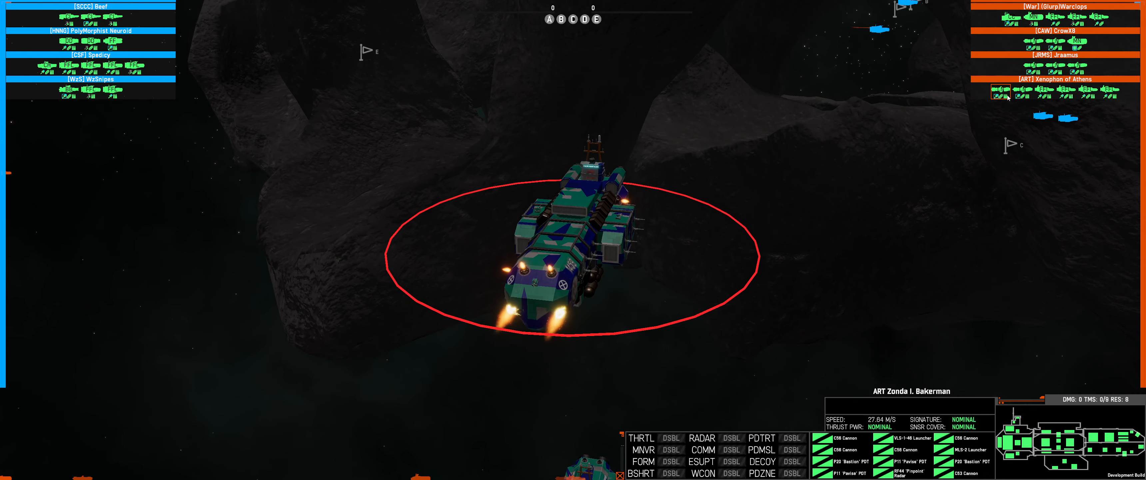
mouse_move(994, 95)
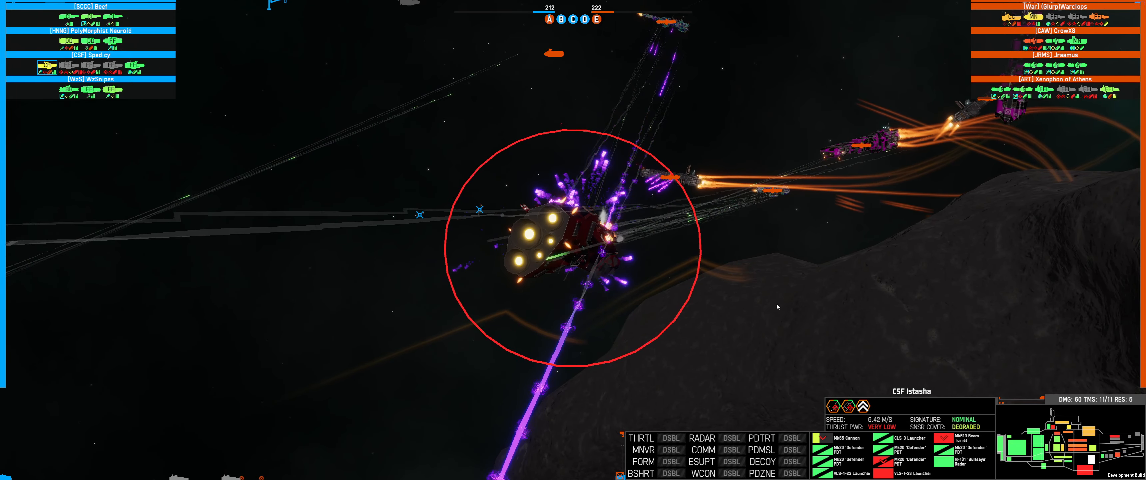
mouse_move(748, 293)
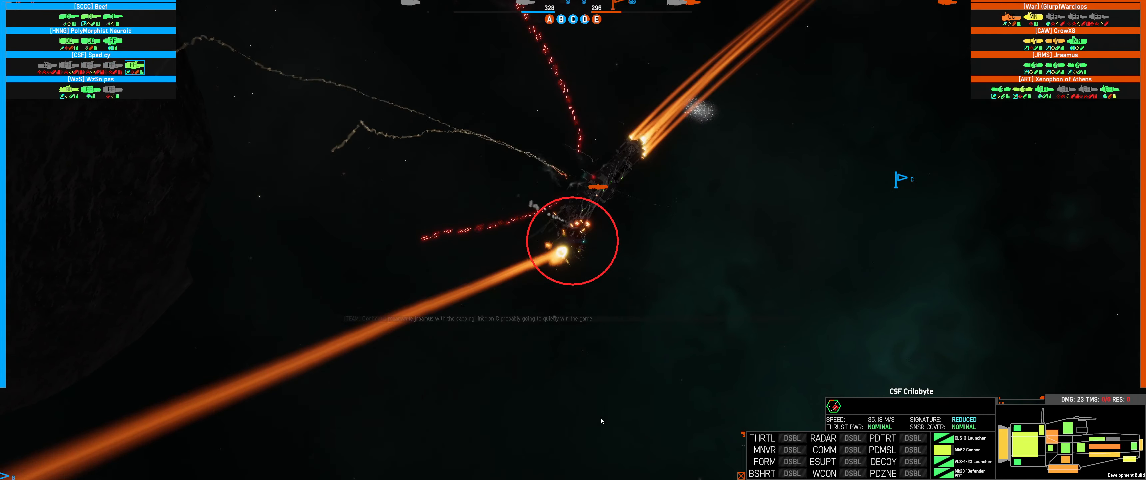
key(Return)
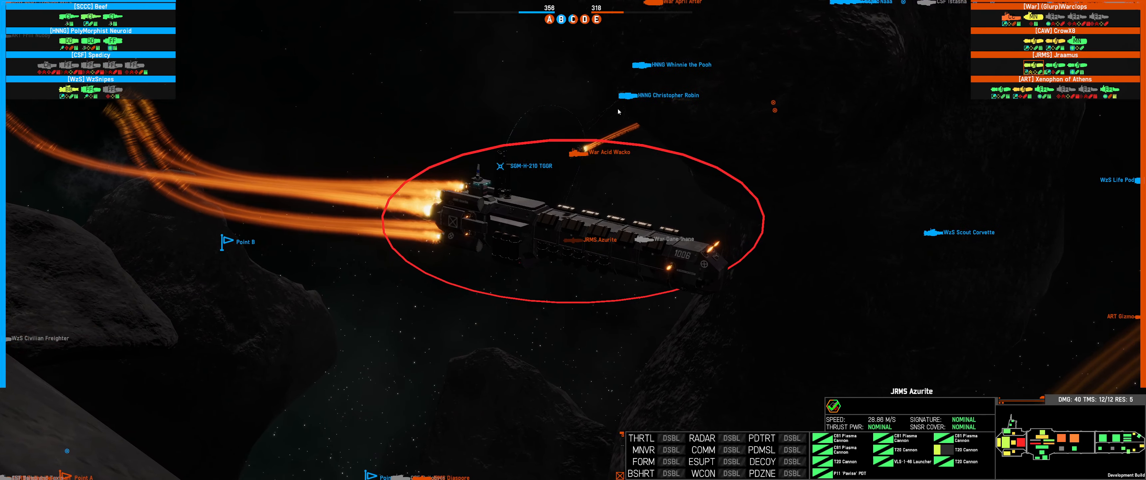
click(623, 96)
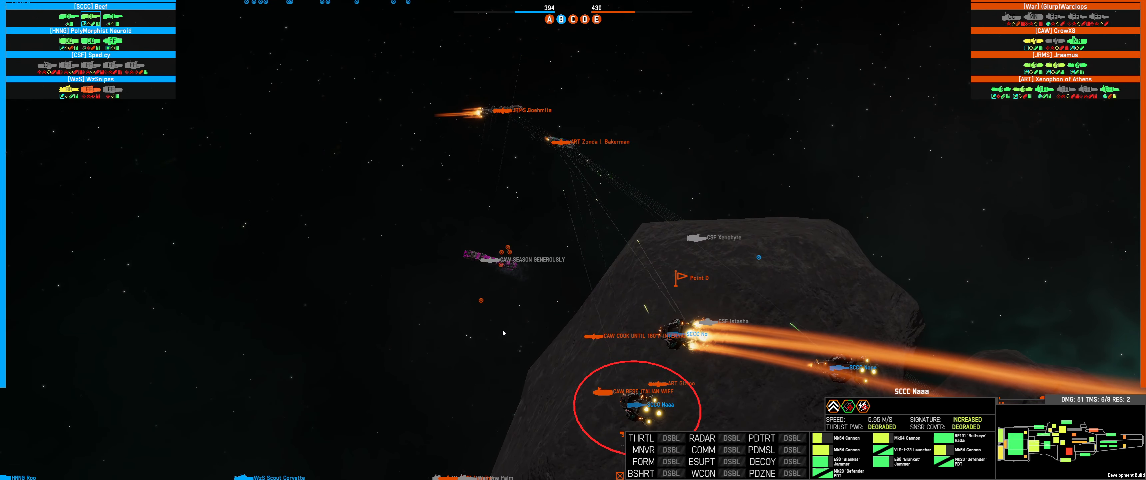
click(556, 139)
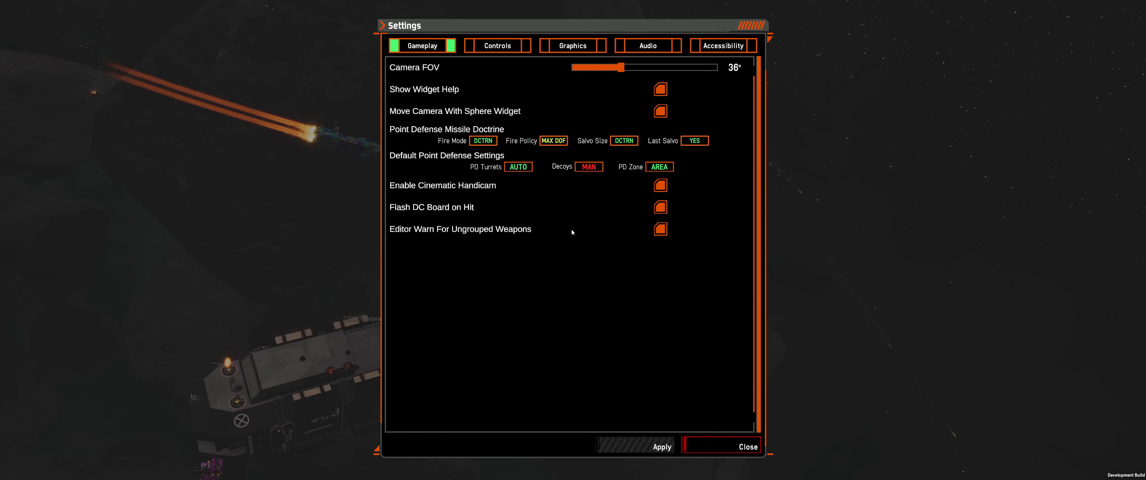
- Check the audio volume levels, close Settings and resume the battle
click(648, 45)
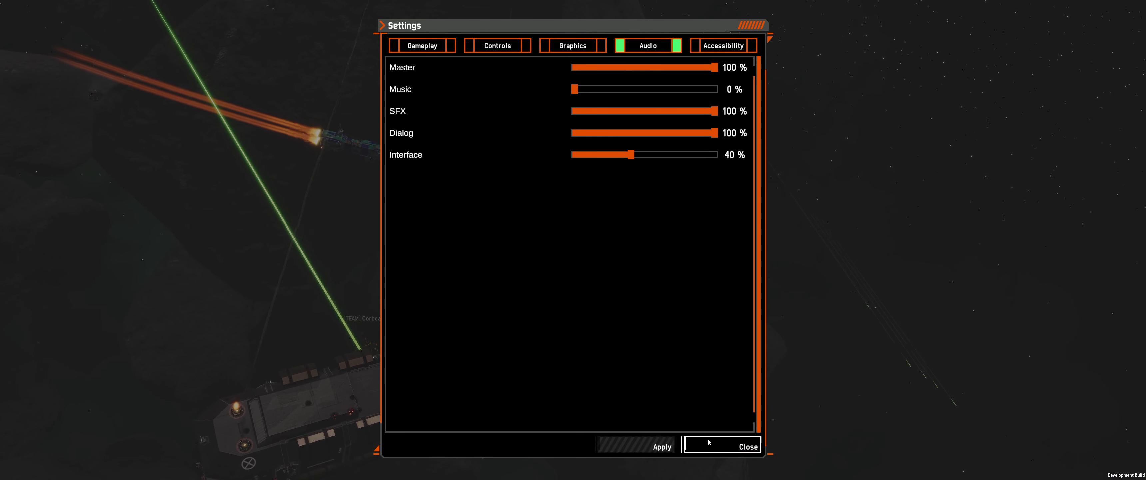
click(745, 447)
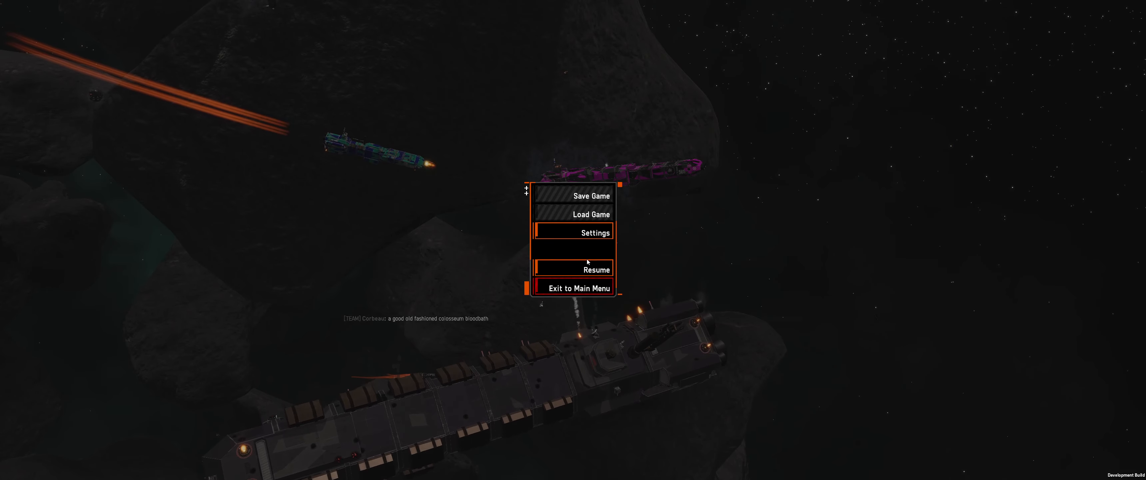
click(595, 269)
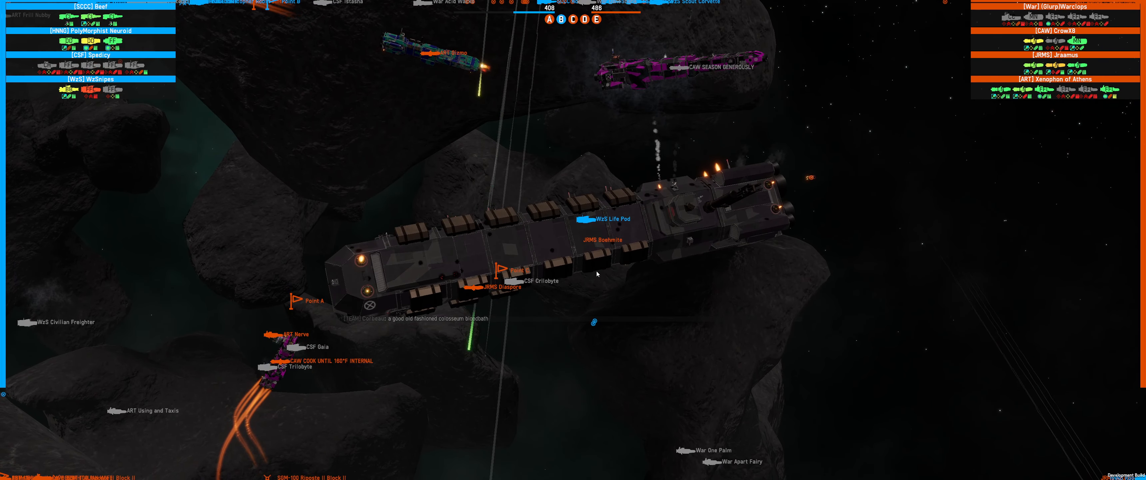
- Select HNNG Whinnie the Pooh in the replay to show its status panel
click(588, 241)
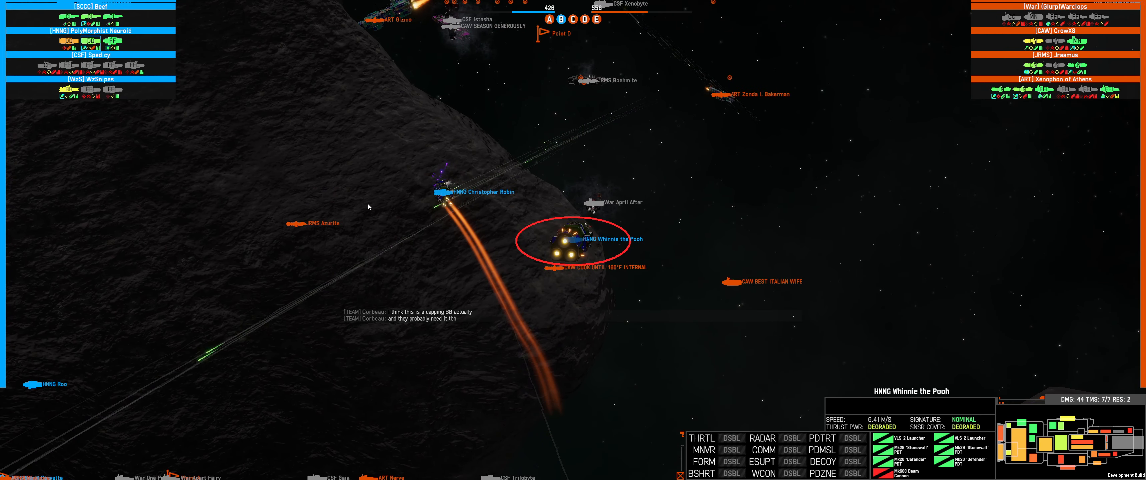
- Pull the camera back while keeping HNNG Whinnie the Pooh selected
click(440, 192)
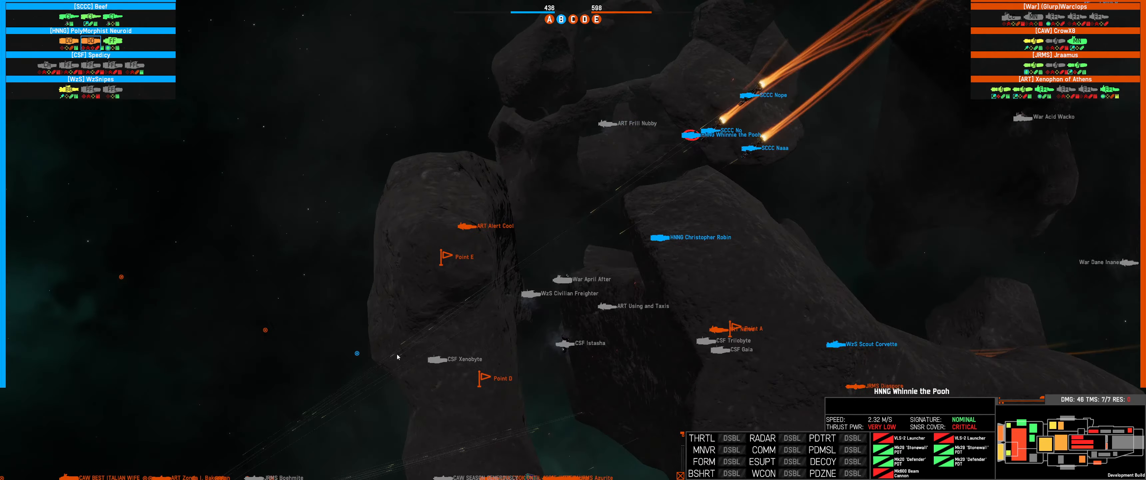
- Focus the replay on SCCC Nope and show its ship status panel
click(314, 302)
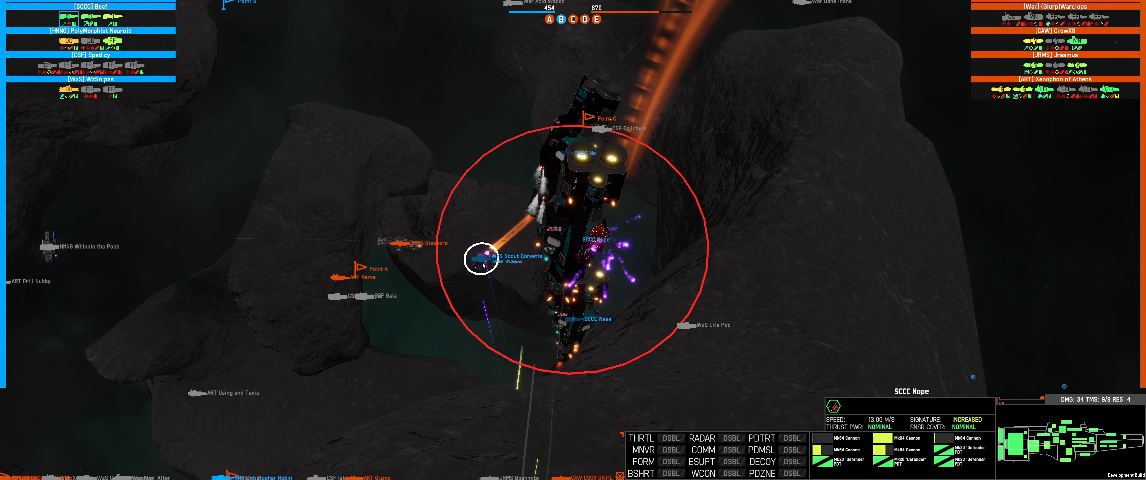
- Select the WzS Scout Corvette, then switch the followed ship to HNNG Christopher Robin
click(483, 260)
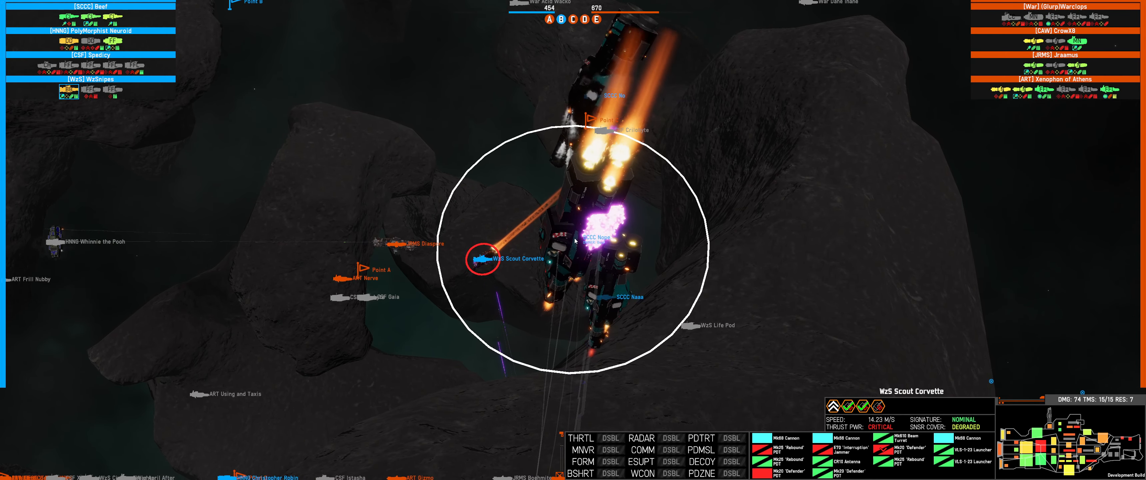
click(601, 241)
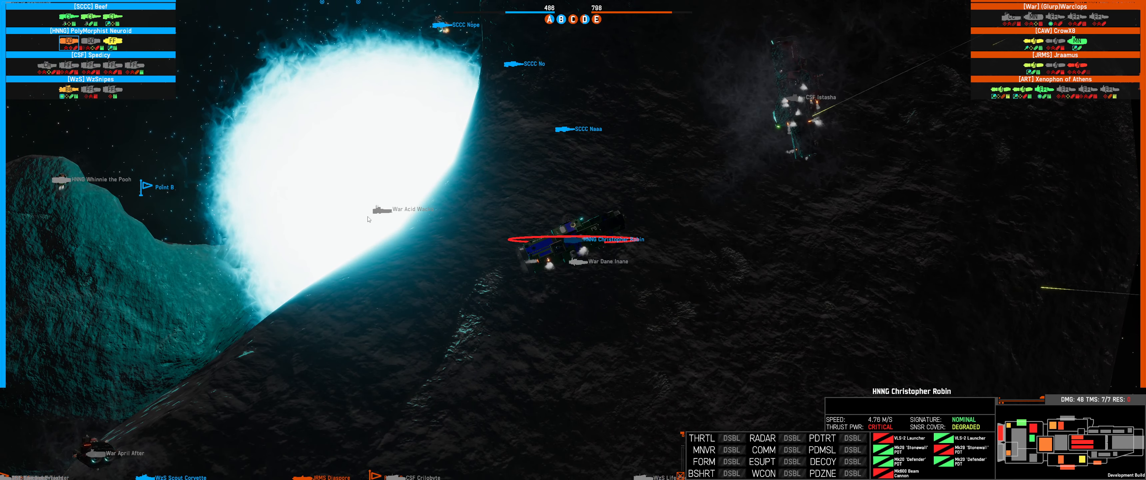
click(378, 207)
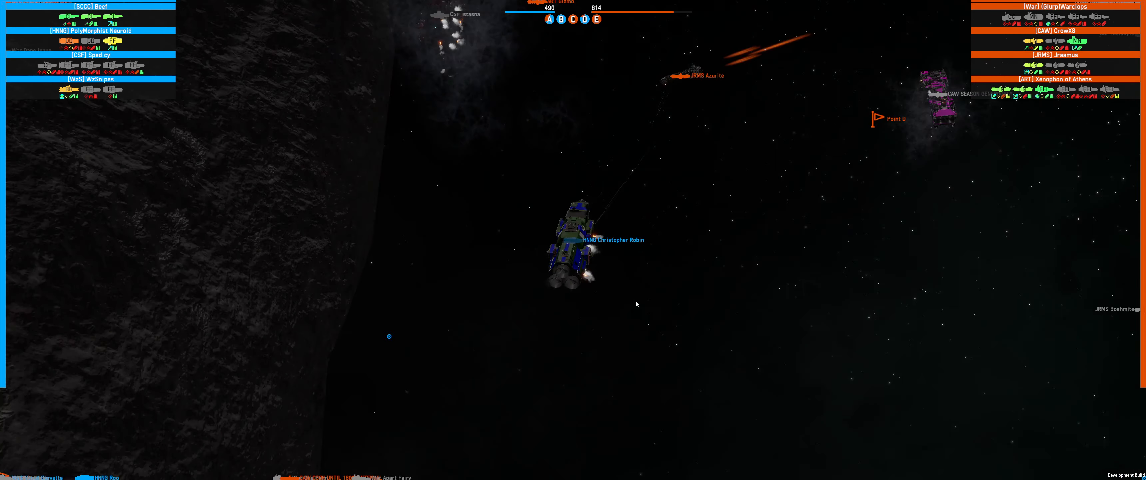
click(570, 248)
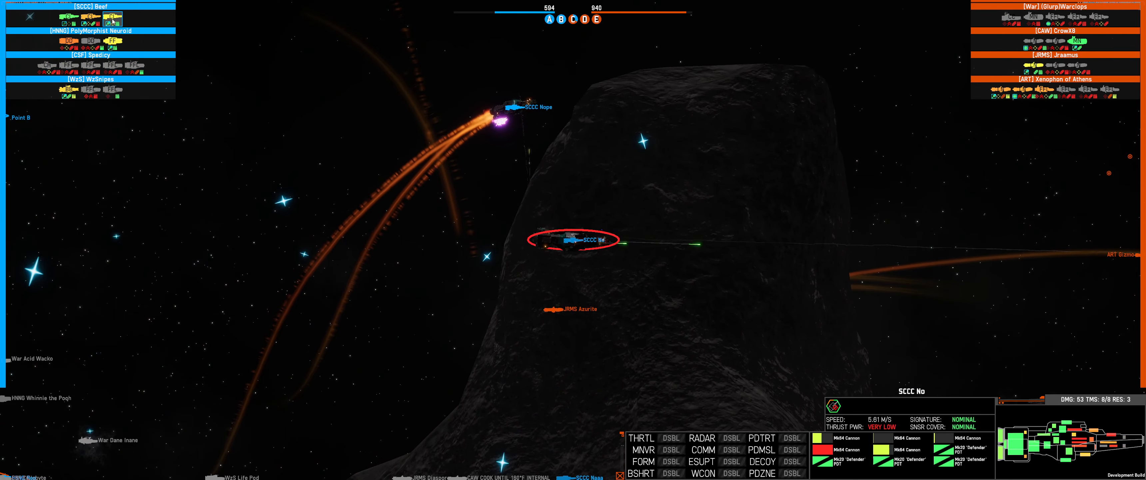
mouse_move(701, 437)
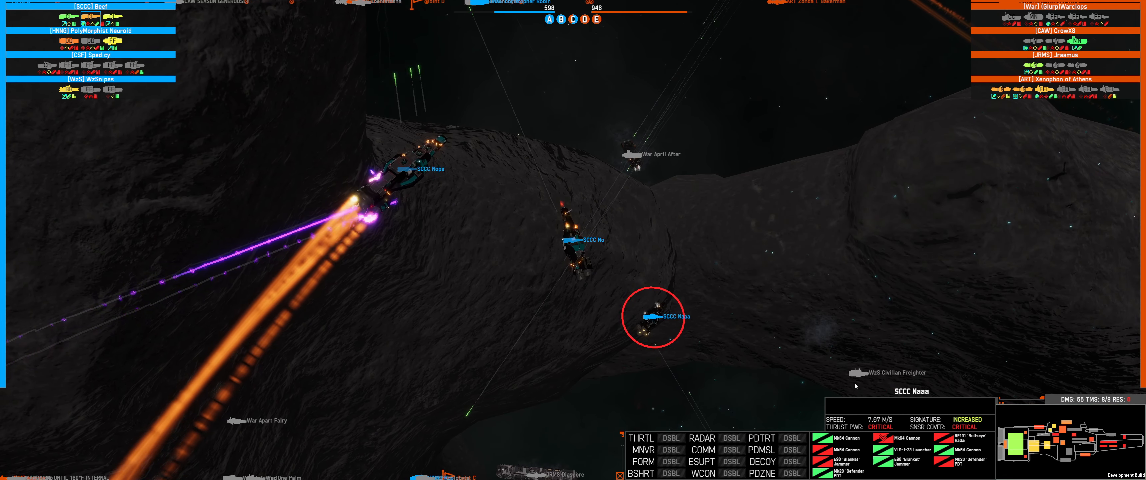
- Focus the replay on SCCC Nope and bring up its detailed component damage breakdown
click(575, 239)
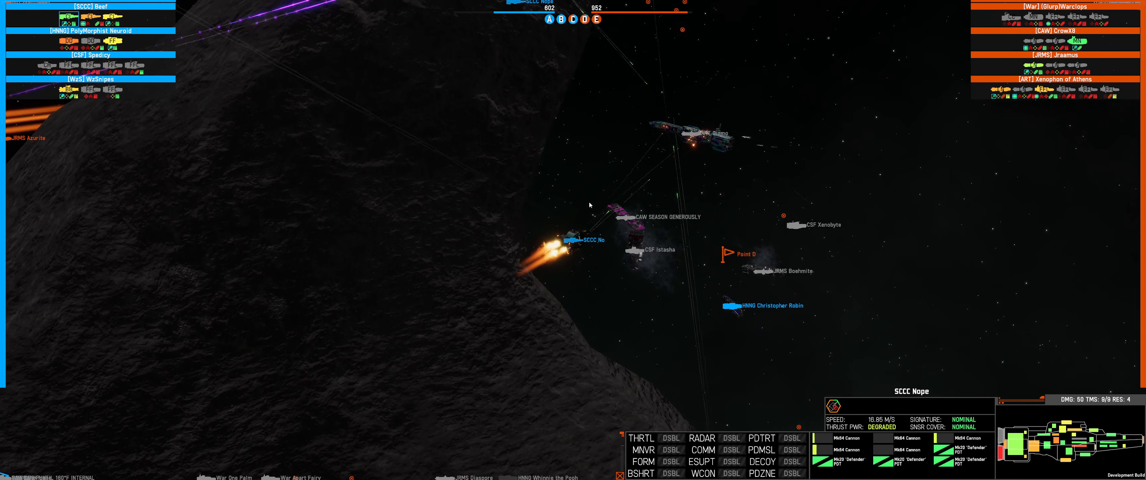
click(564, 239)
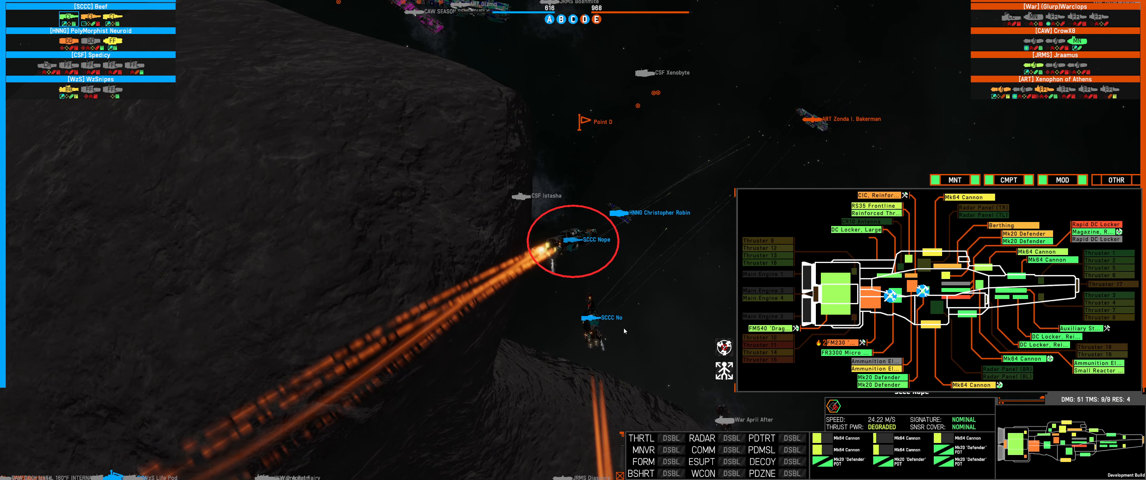
click(594, 330)
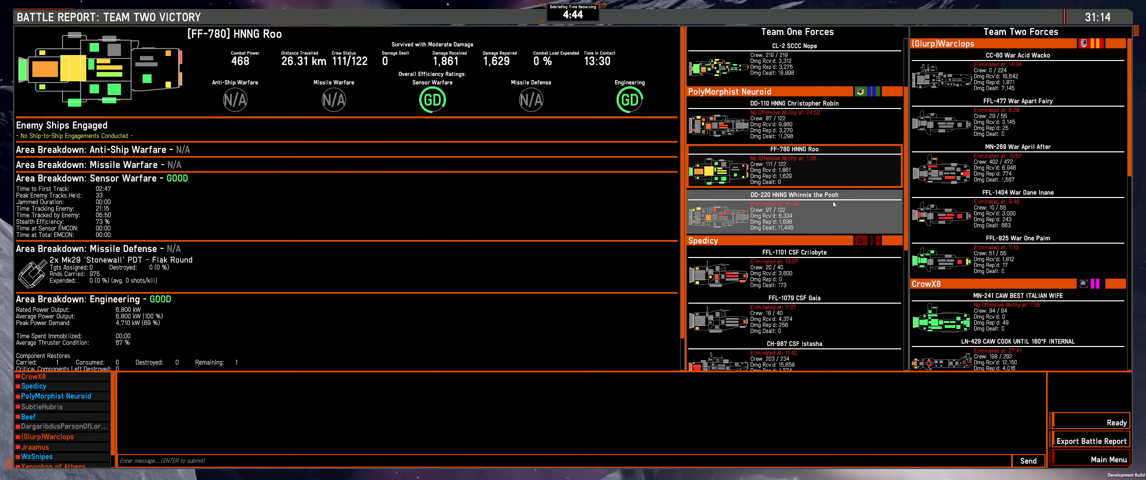
- Review HNNG Christopher Robin's and WzS Scout Corvette's reports, then CAW COOK UNTIL 160°F INTERNAL's breakdown
click(793, 120)
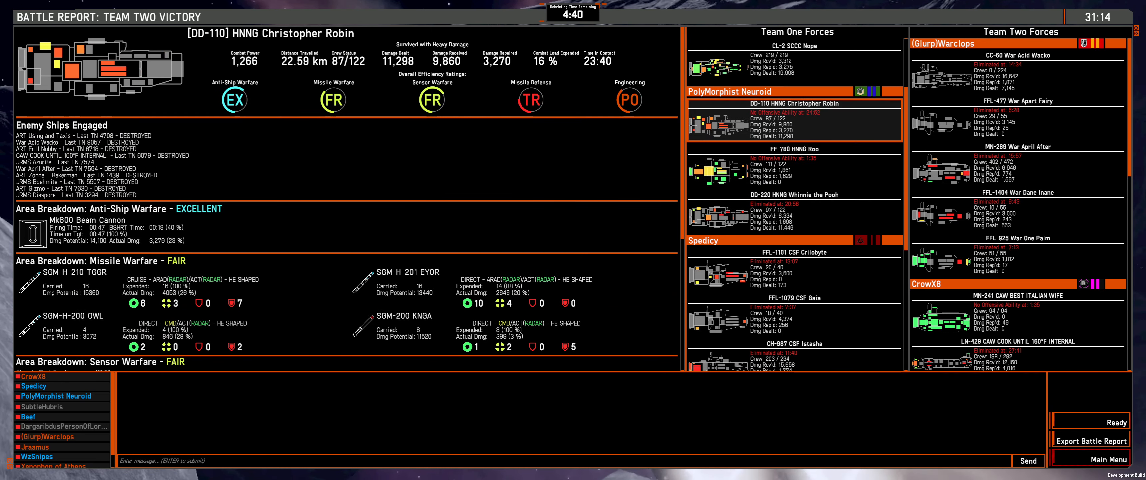
scroll(down, 3)
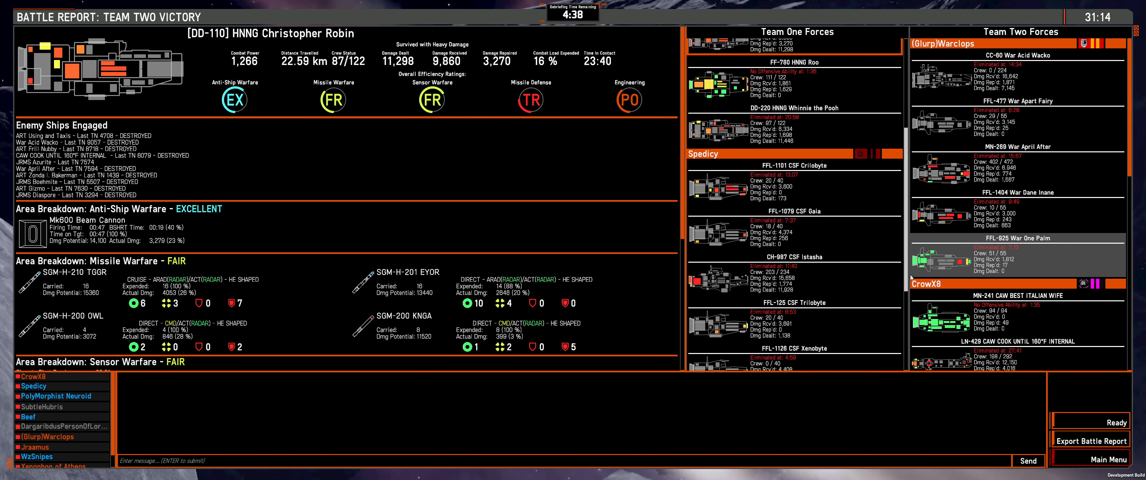
scroll(down, 3)
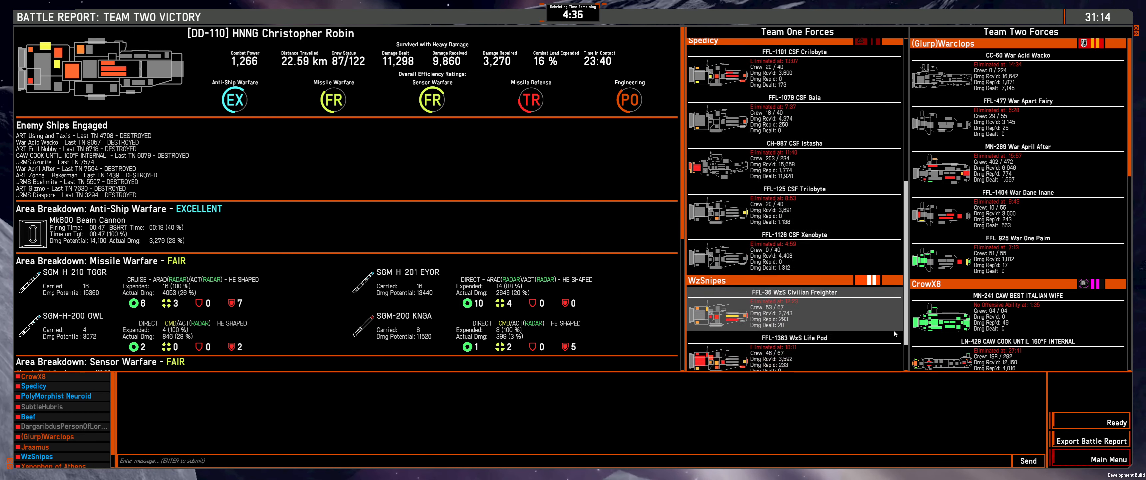
click(793, 347)
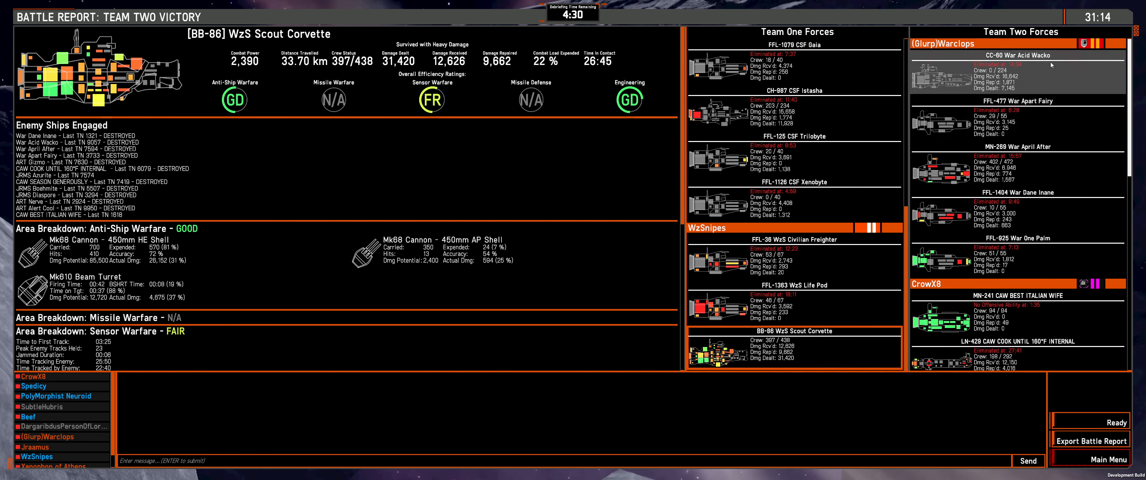
click(1020, 73)
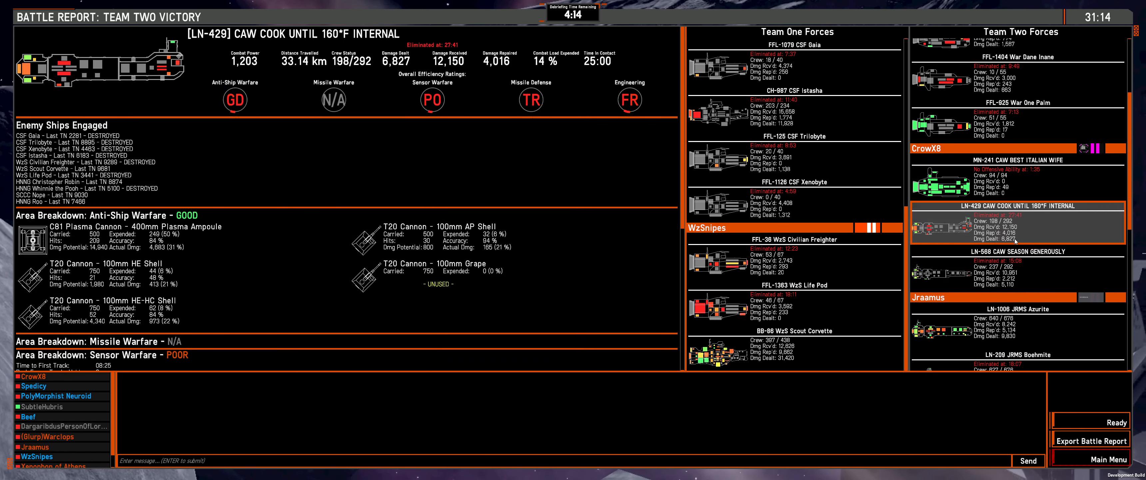
- Review the battle reports for JRMS Diaspore and ART Gizmo, then return to WzS Scout Corvette's
click(1008, 270)
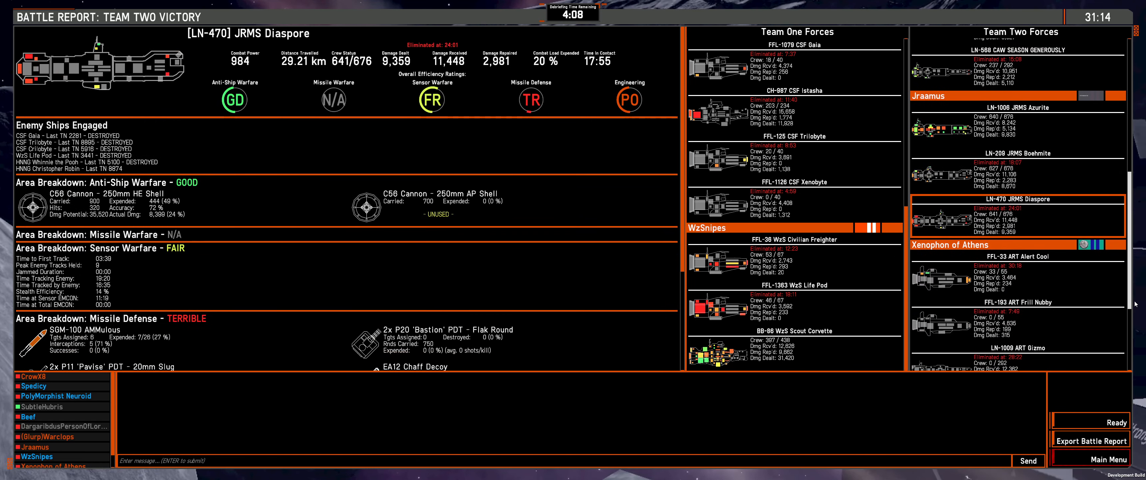
scroll(down, 3)
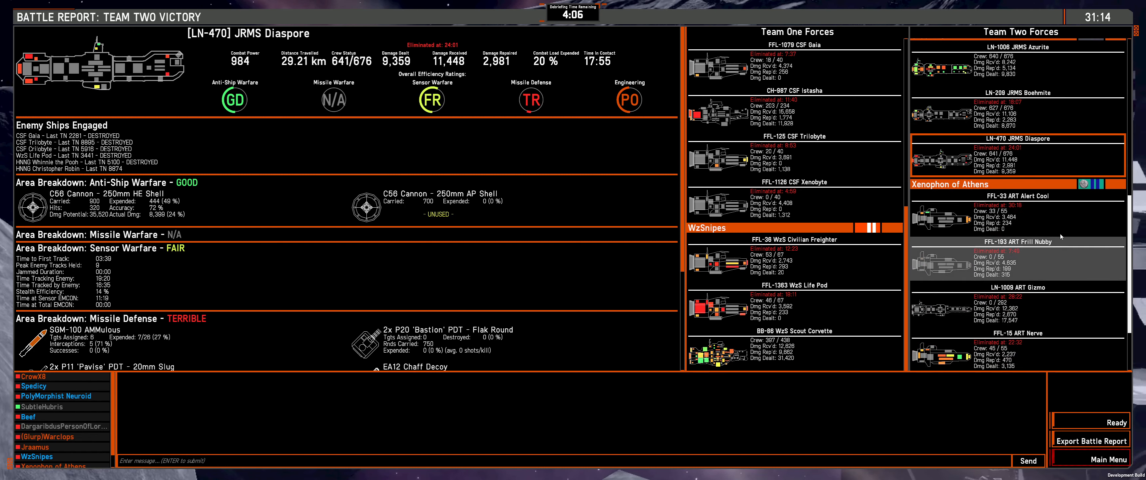
click(1016, 305)
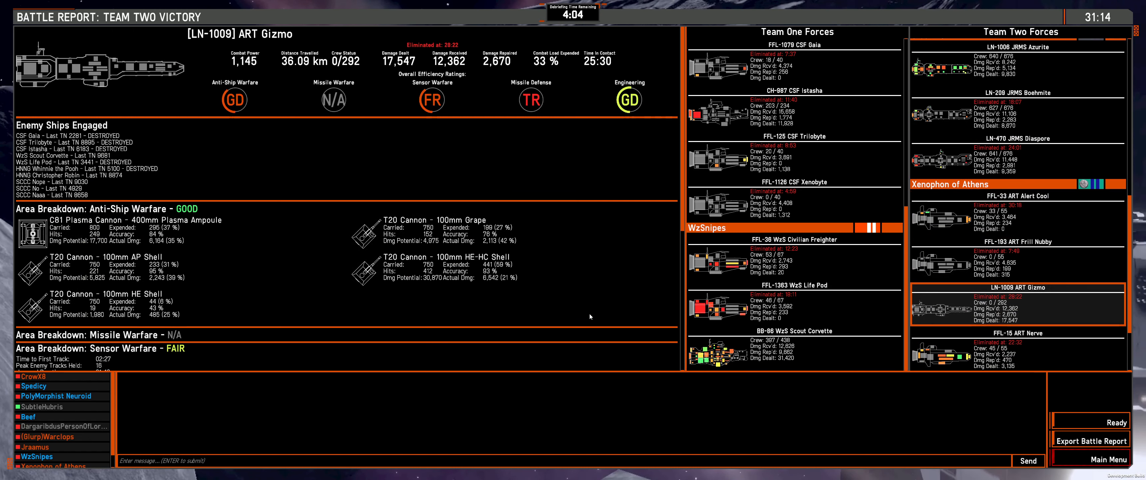
click(794, 347)
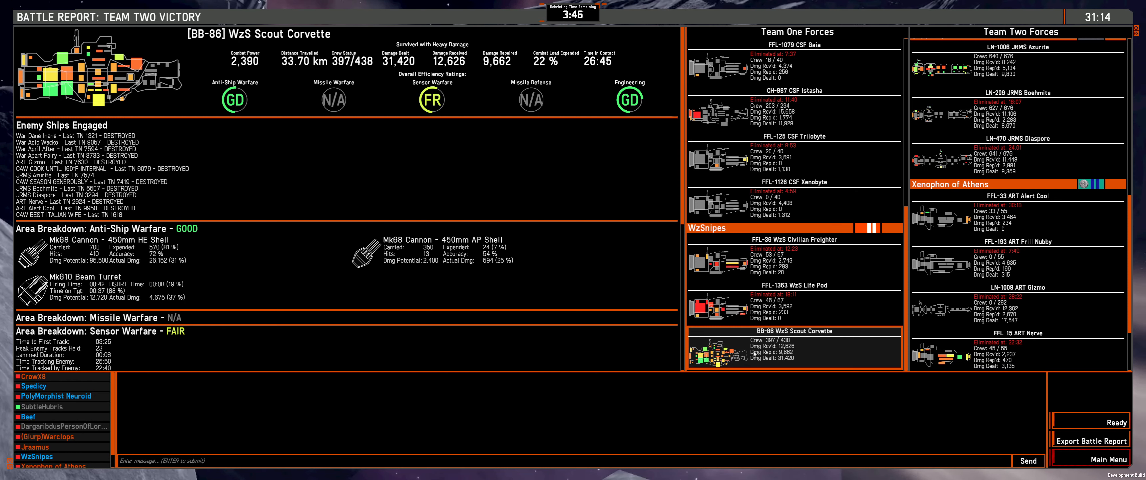
mouse_move(460, 113)
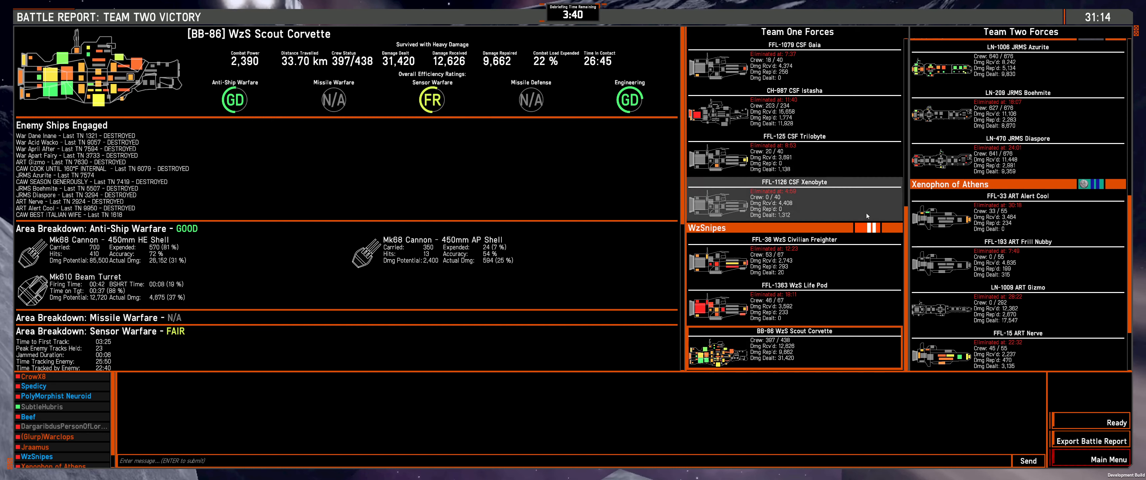
- Bring up ART Zonda I. Bakerman's battle breakdown from the Team Two list
scroll(down, 3)
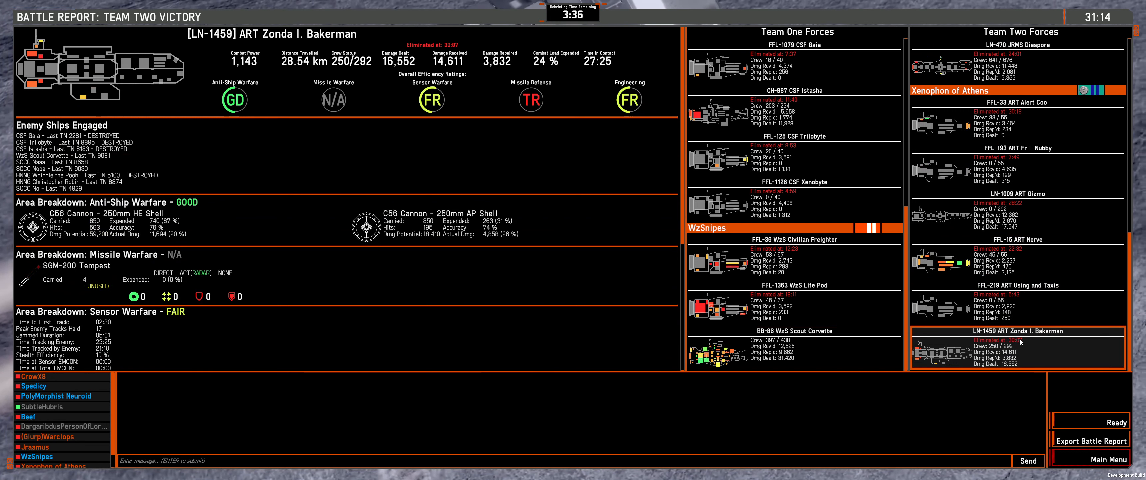
click(793, 344)
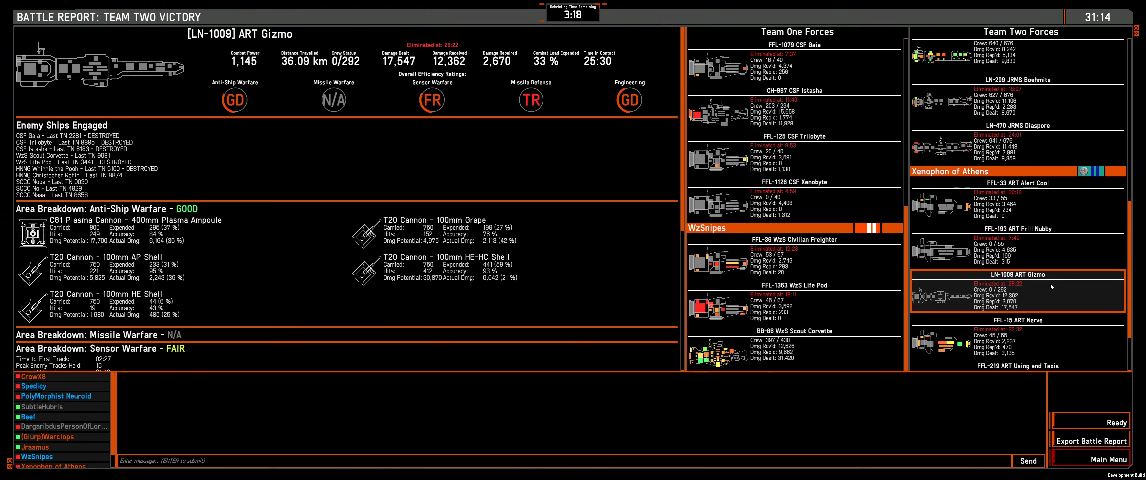
scroll(down, 3)
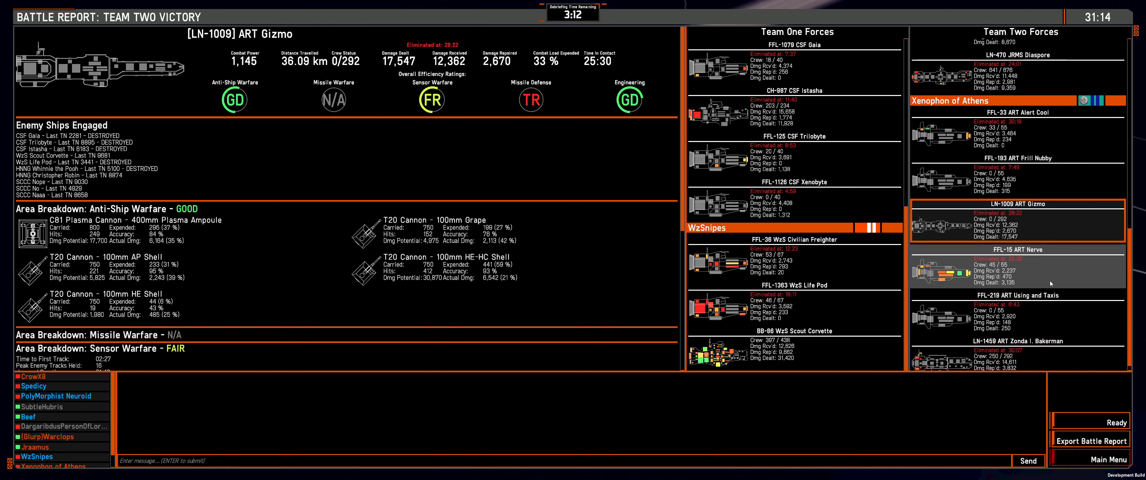
click(1016, 351)
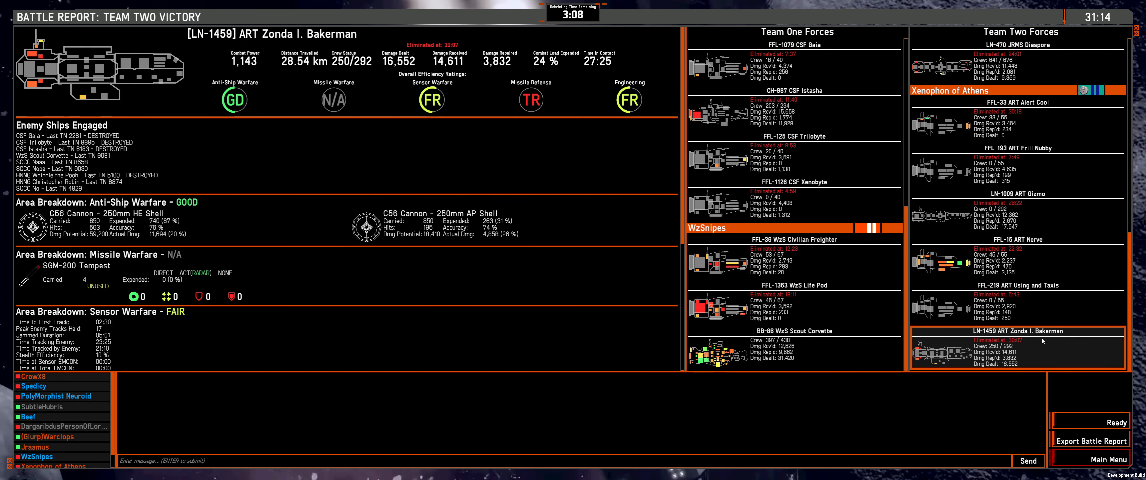
mouse_move(928, 323)
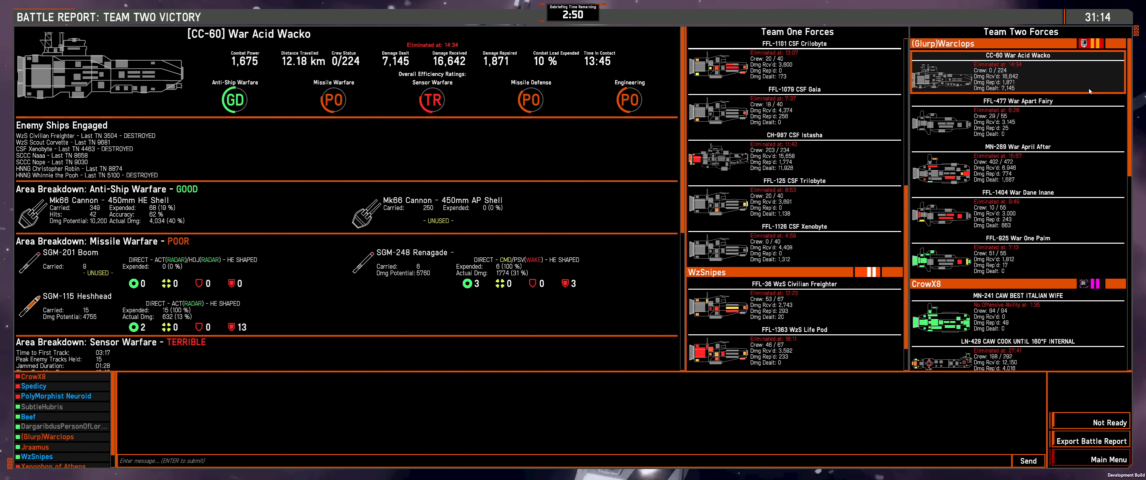
- Review War Acid Wacko's and War April After's performance breakdowns
click(1016, 159)
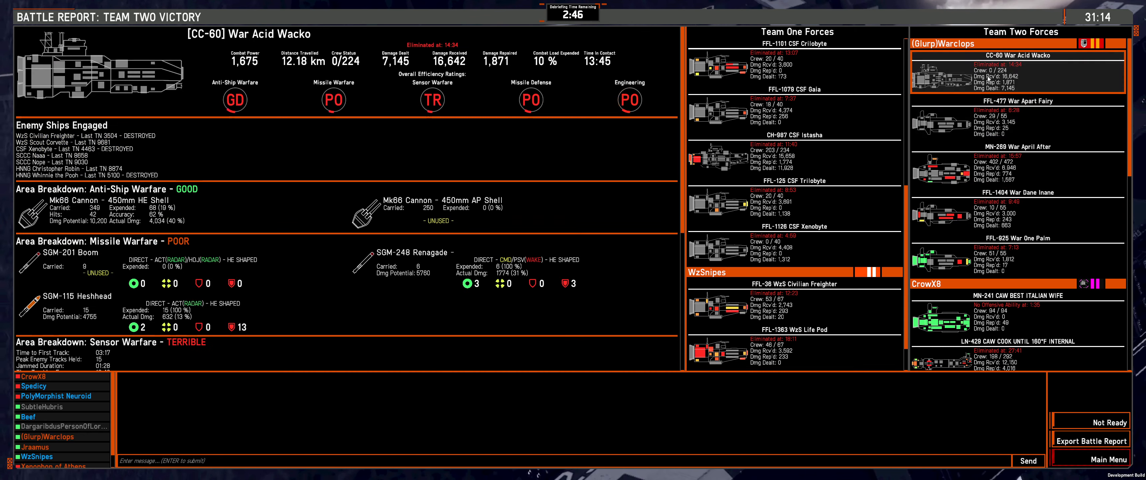
click(1016, 164)
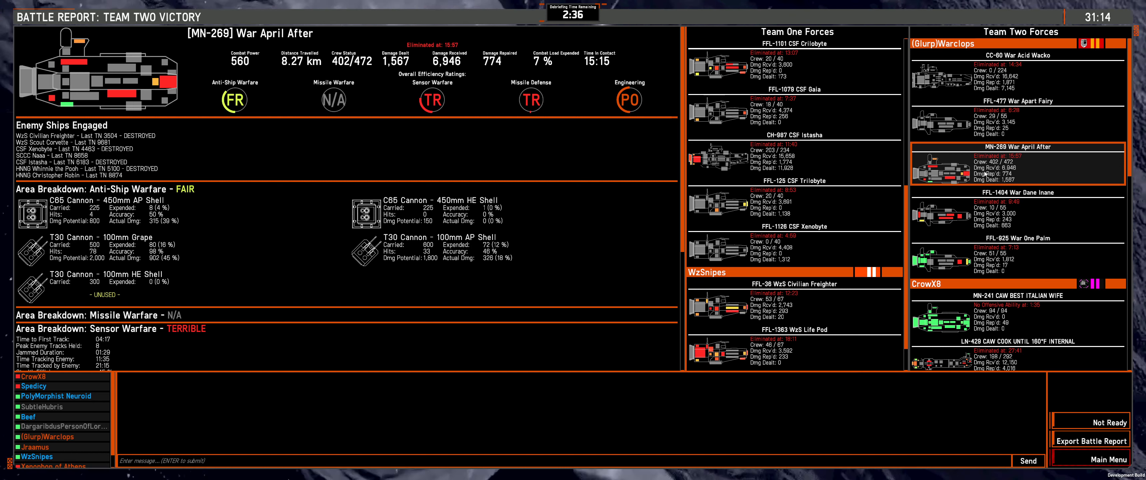
- Scroll Team One Forces to PolyMorphist Neuroid and show HNNG Christopher Robin's battle report
scroll(down, 3)
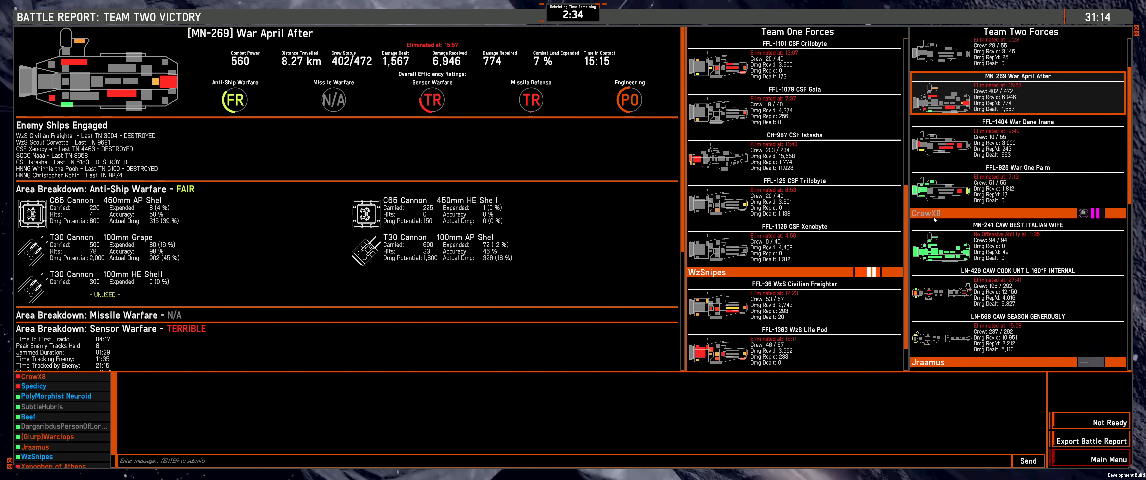
scroll(down, 3)
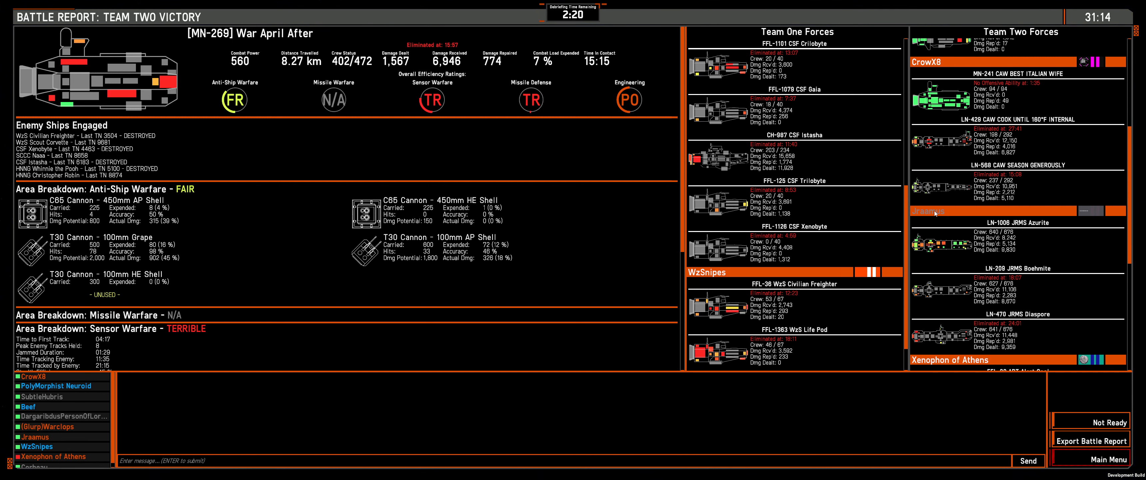
scroll(down, 3)
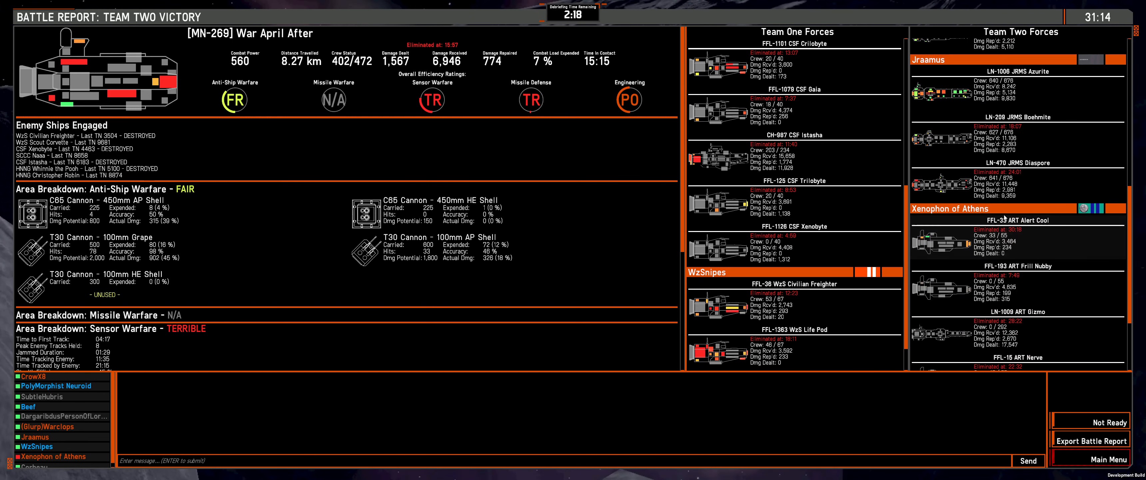
scroll(down, 3)
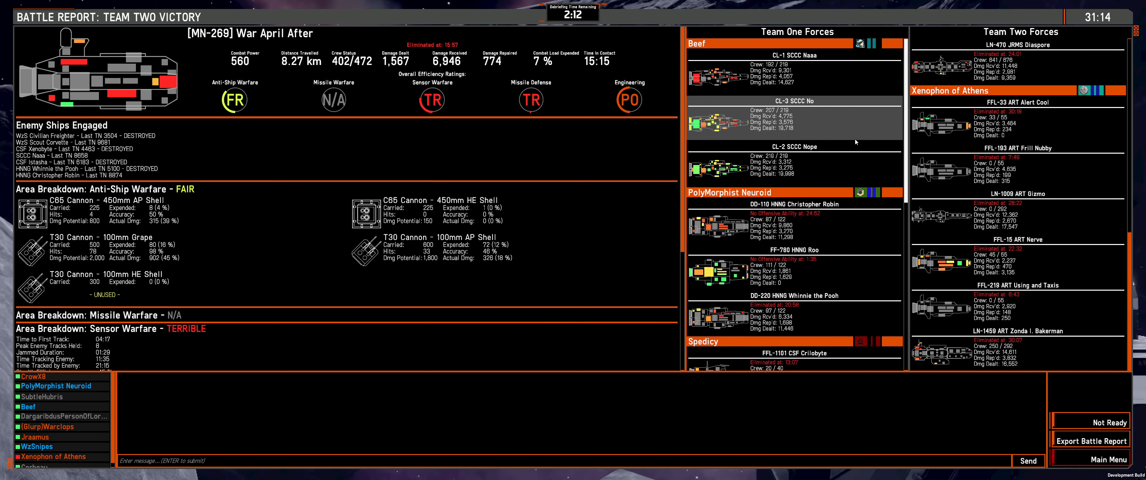
click(793, 219)
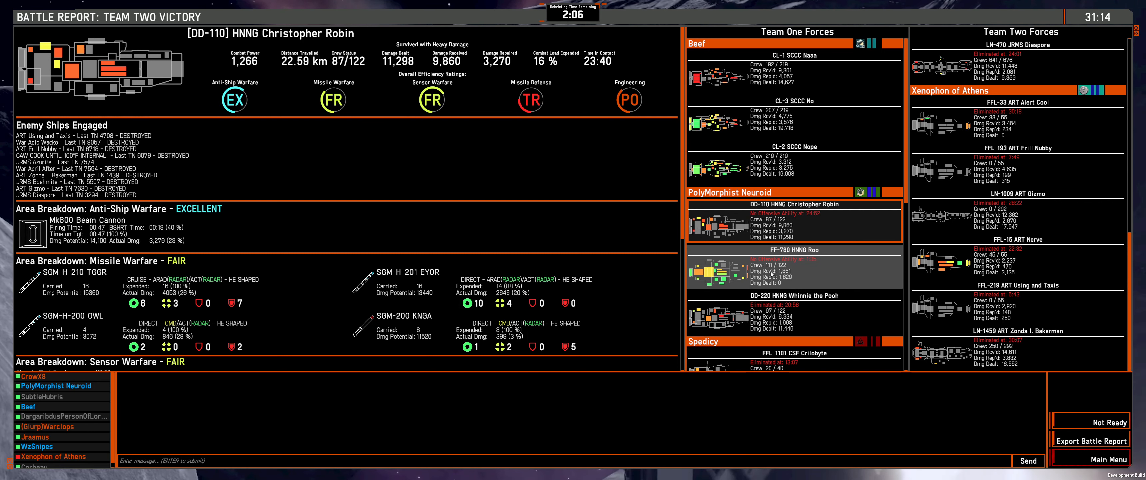
- Flip between the Christopher Robin, Whinnie the Pooh and Roo ship reports in Team One Forces
click(793, 316)
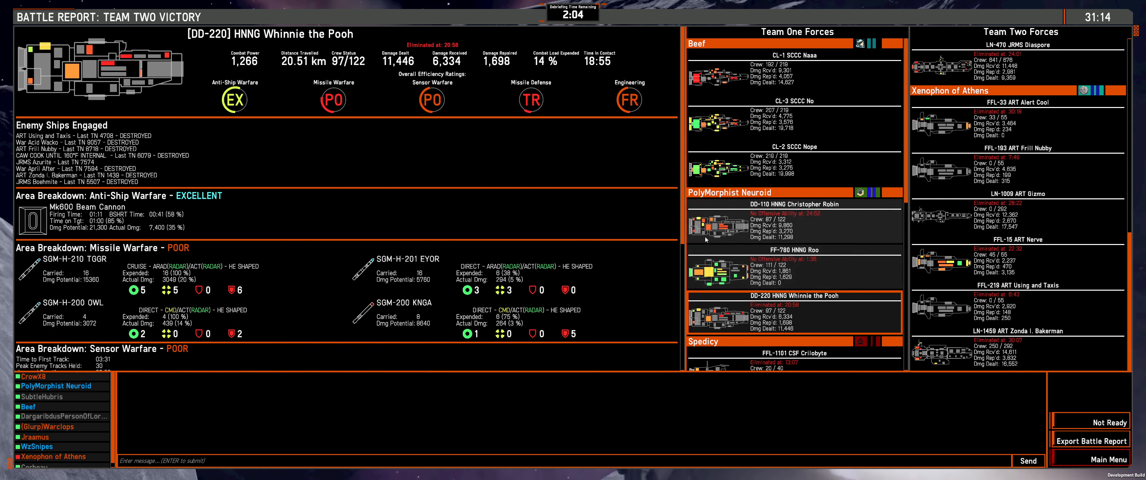
click(793, 223)
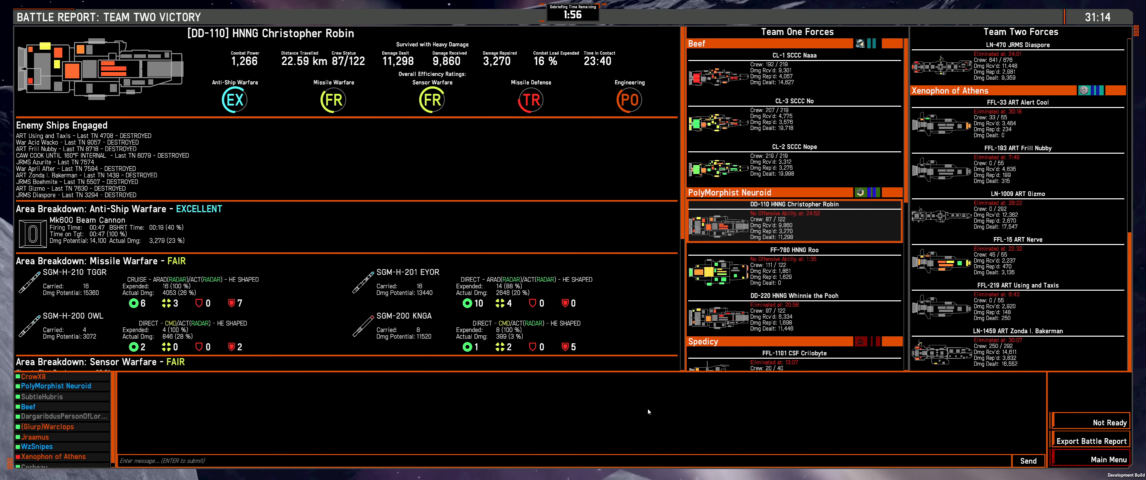
click(794, 310)
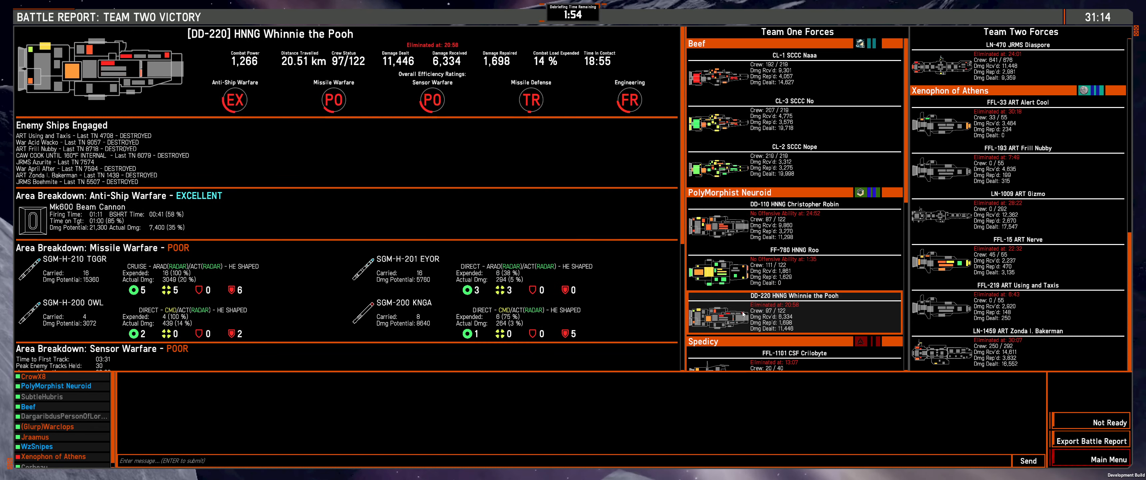
click(793, 263)
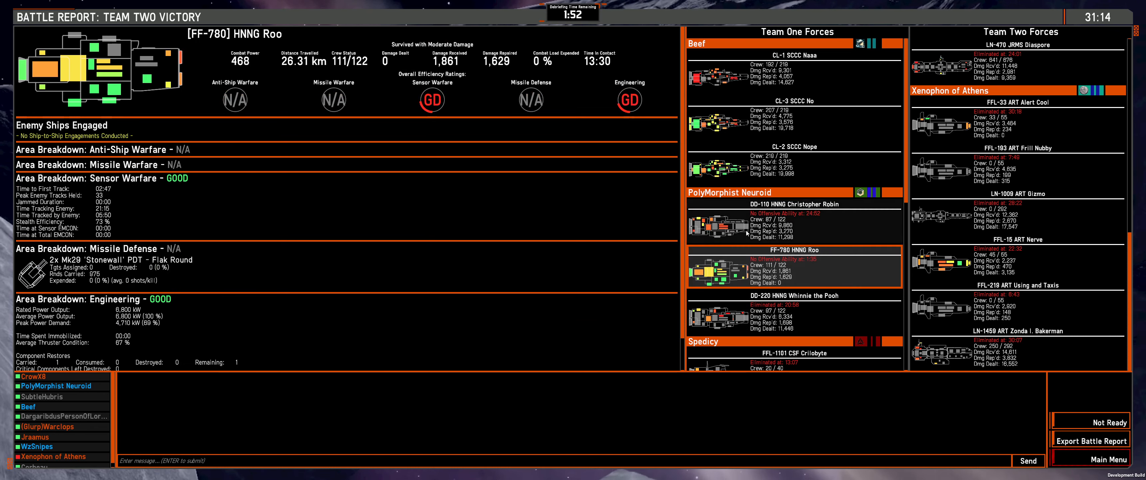
click(793, 307)
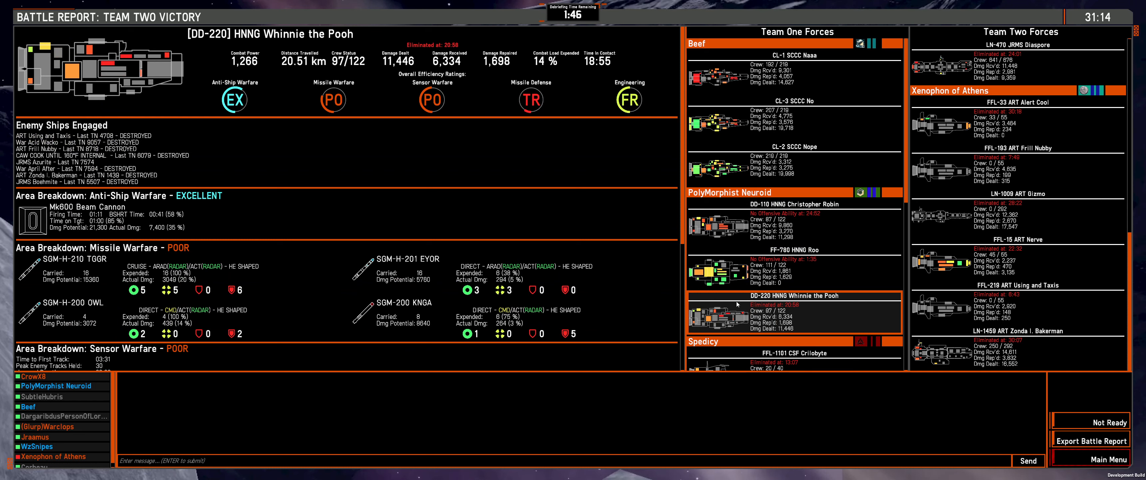
click(793, 215)
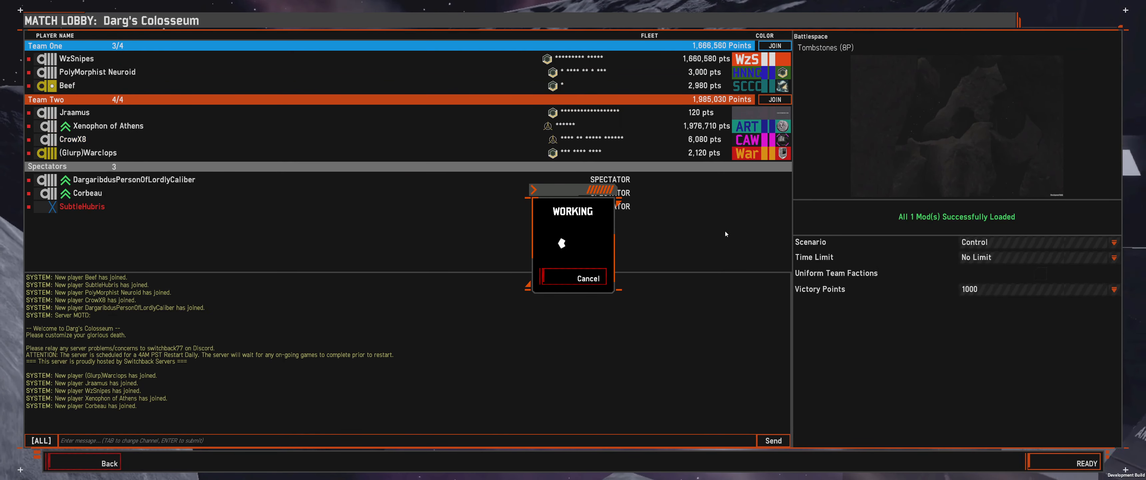
- Exit the battle report back to the Darg's Colosseum match lobby
click(573, 278)
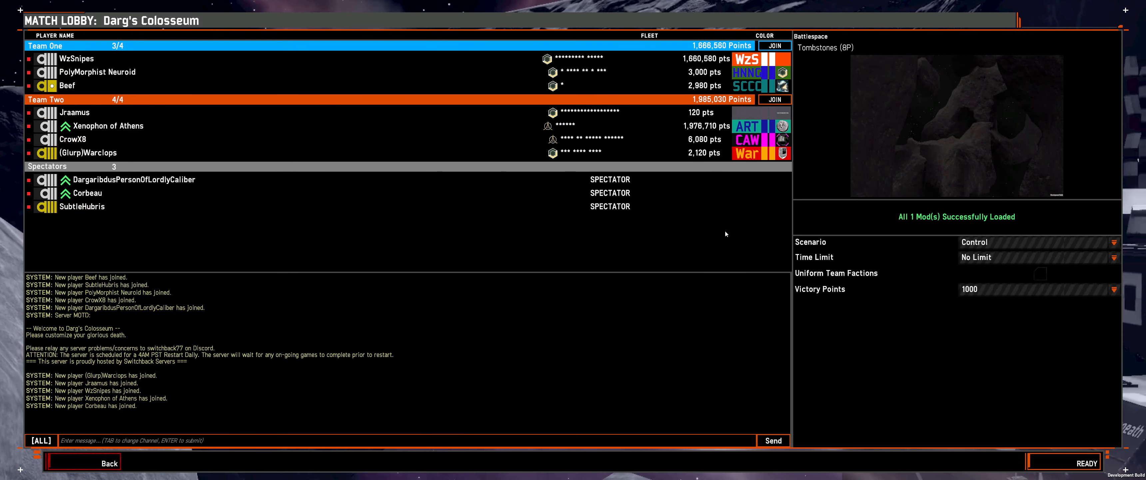